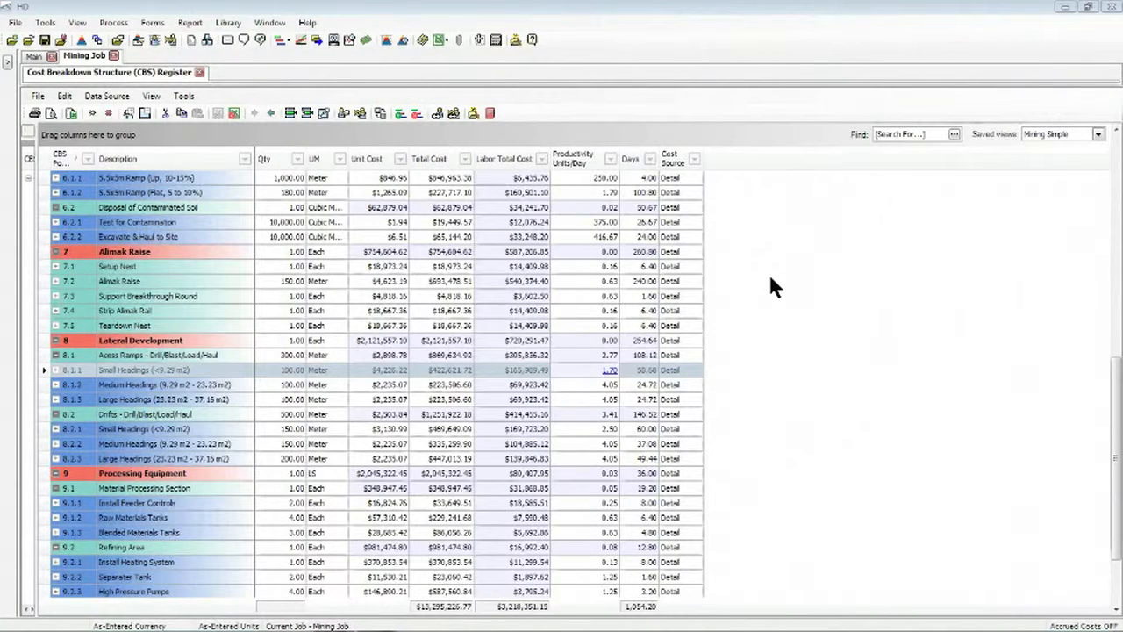
mouse_move(922, 57)
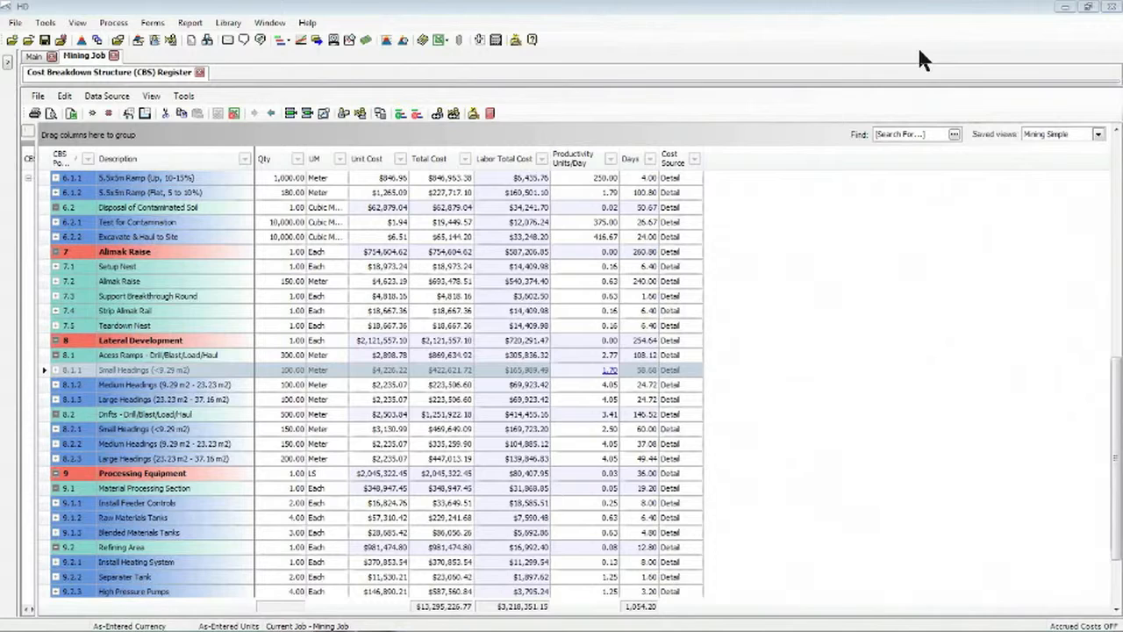
mouse_move(884, 370)
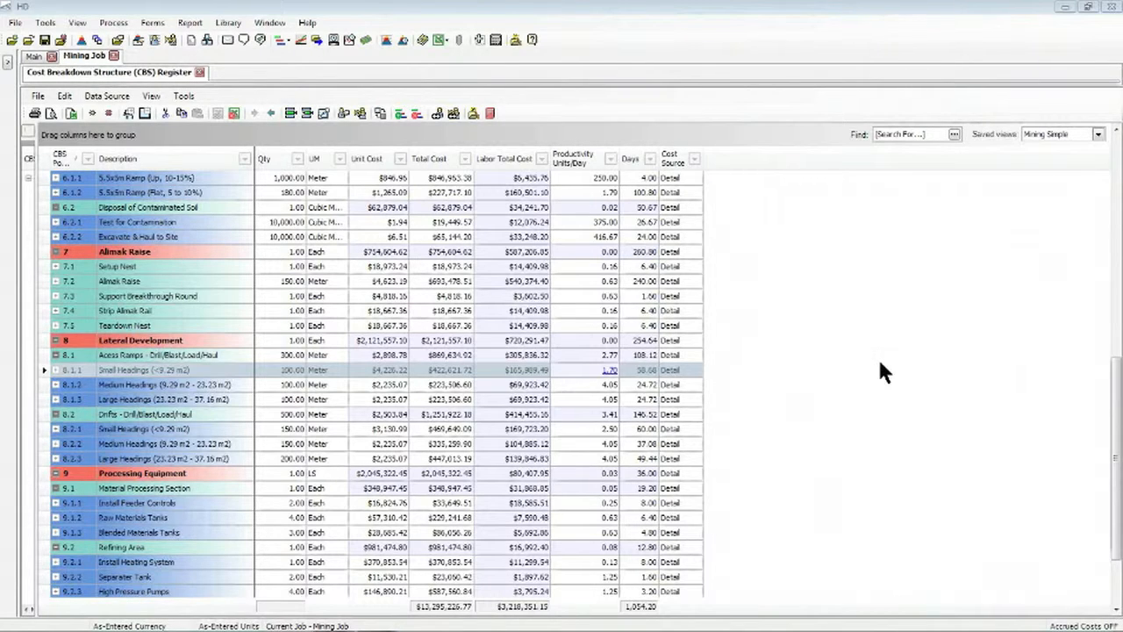
mouse_move(885, 455)
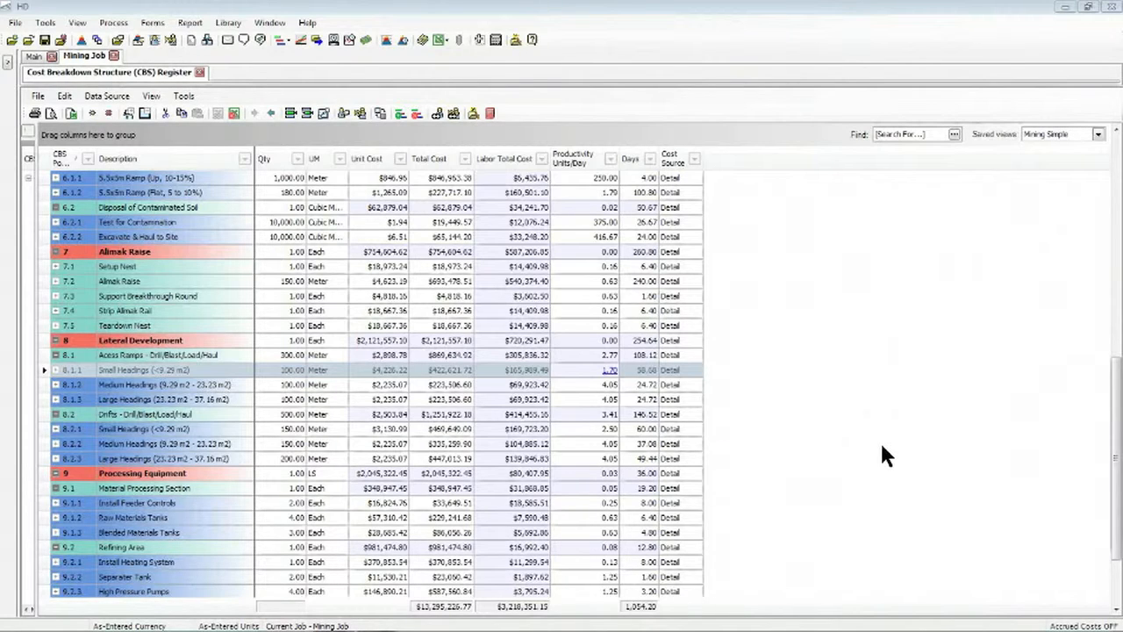
mouse_move(764, 417)
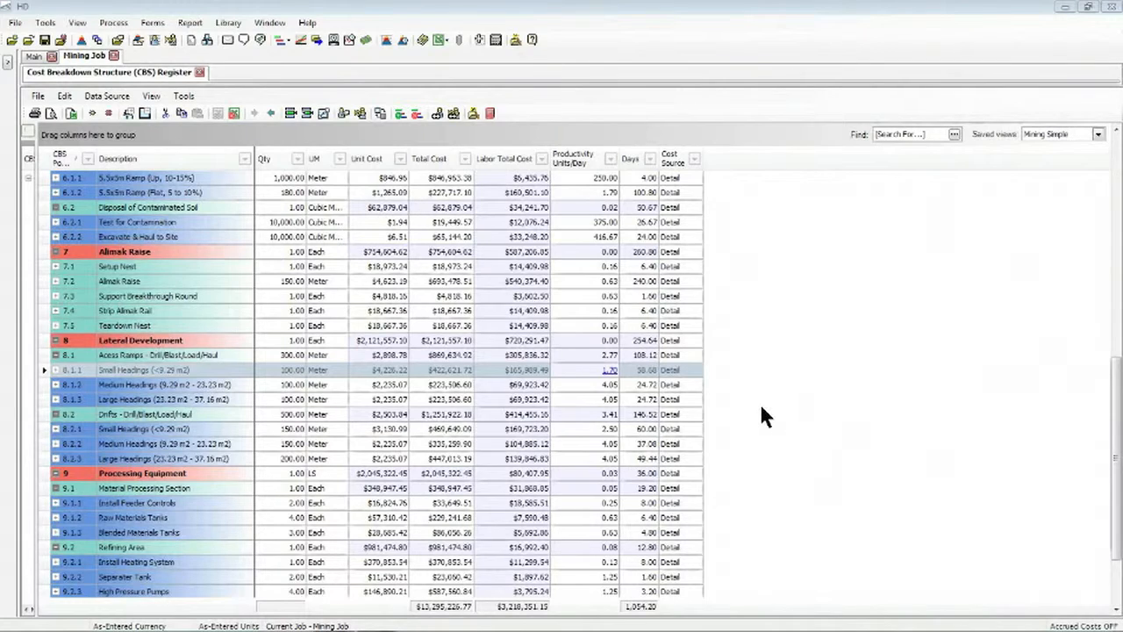
mouse_move(763, 402)
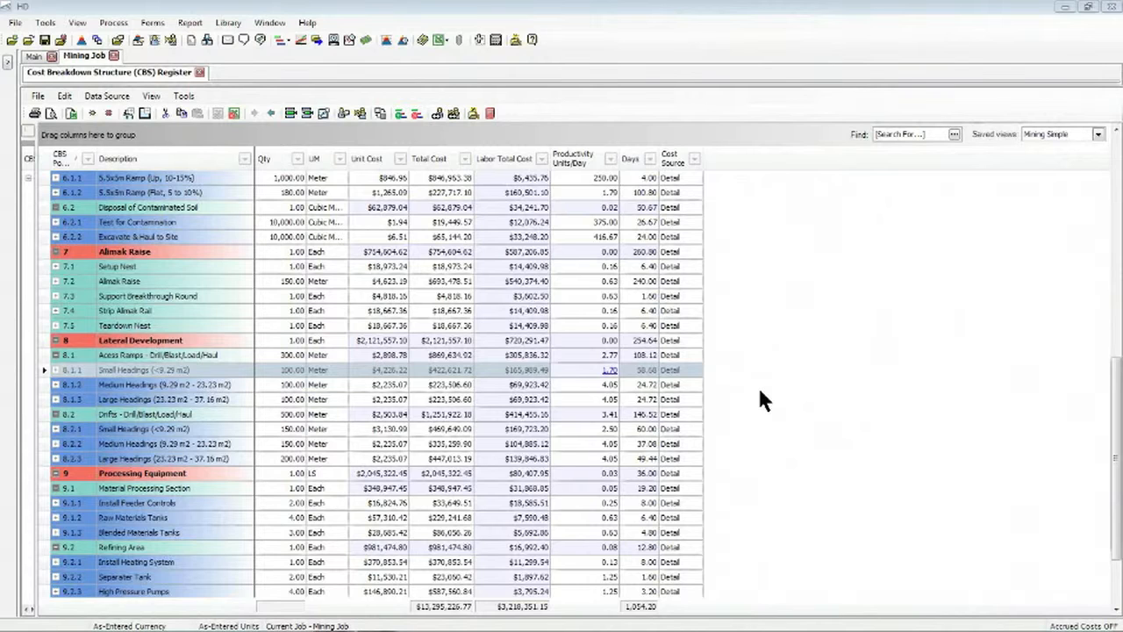
mouse_move(676, 403)
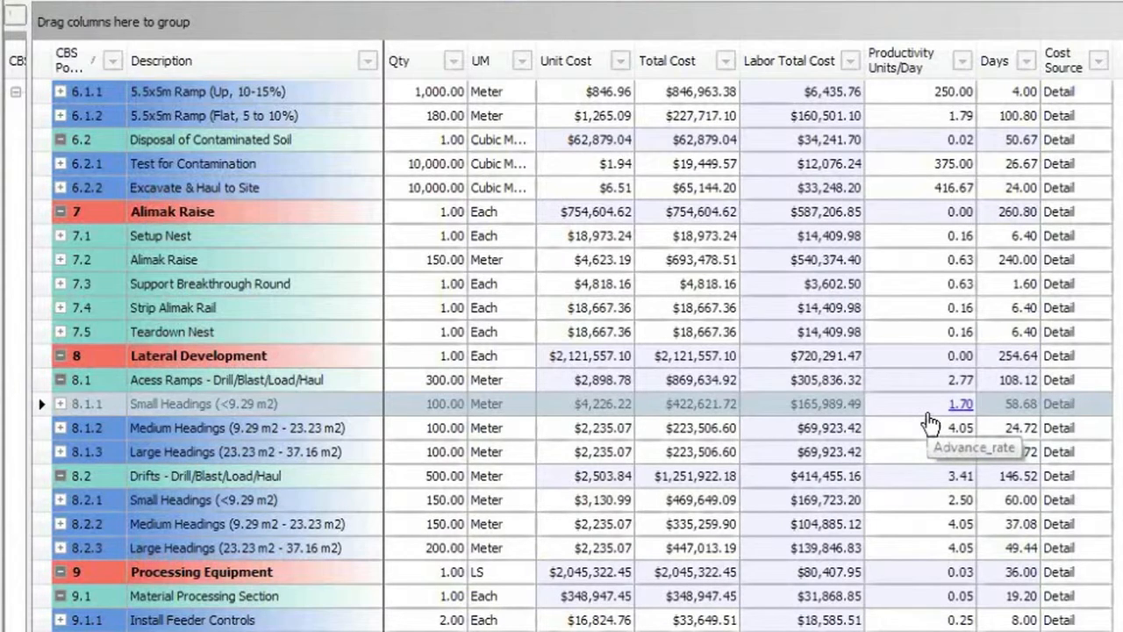
mouse_move(944, 423)
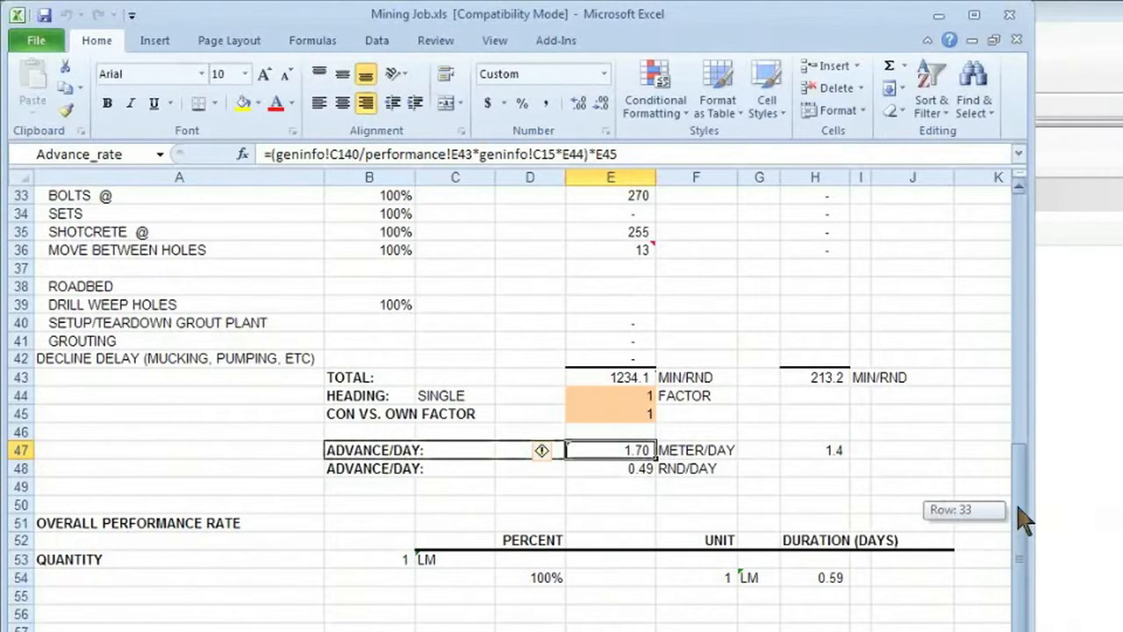
Scroll the Excel sheets to reach geninfo cell C140, MIN/DAY at 600.
scroll("up", 3)
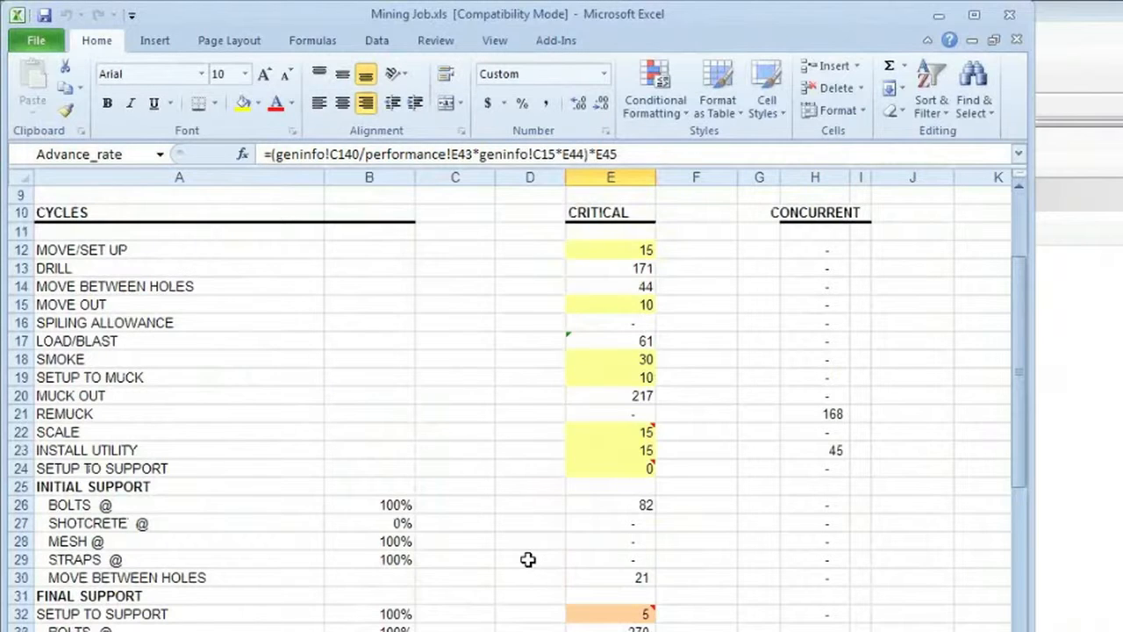
mouse_move(260, 569)
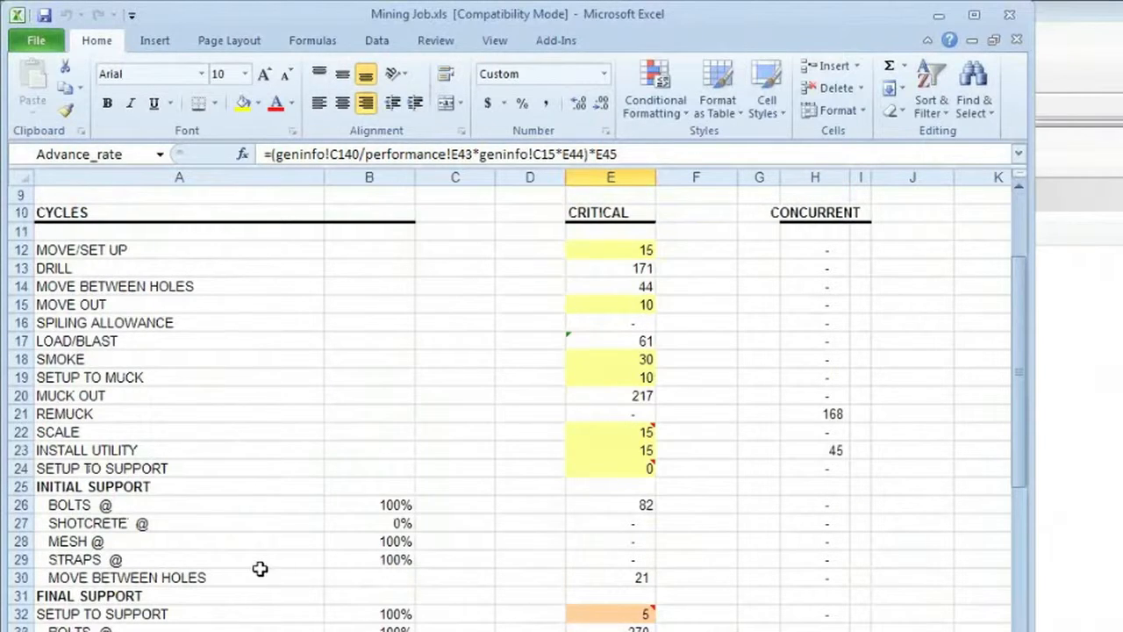
mouse_move(271, 553)
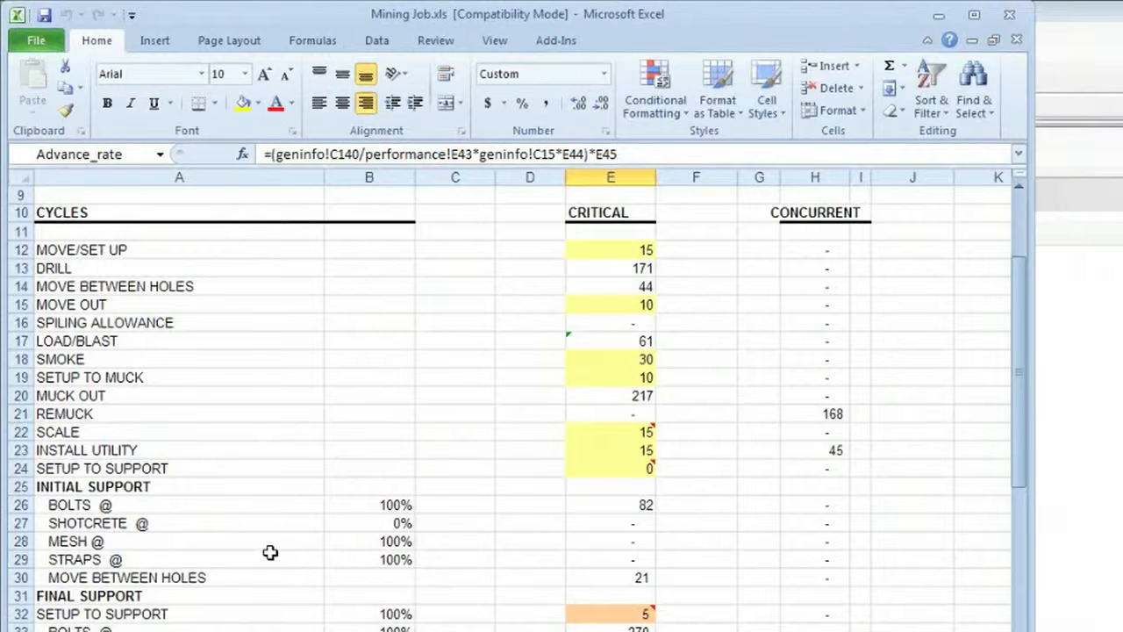
mouse_move(822, 493)
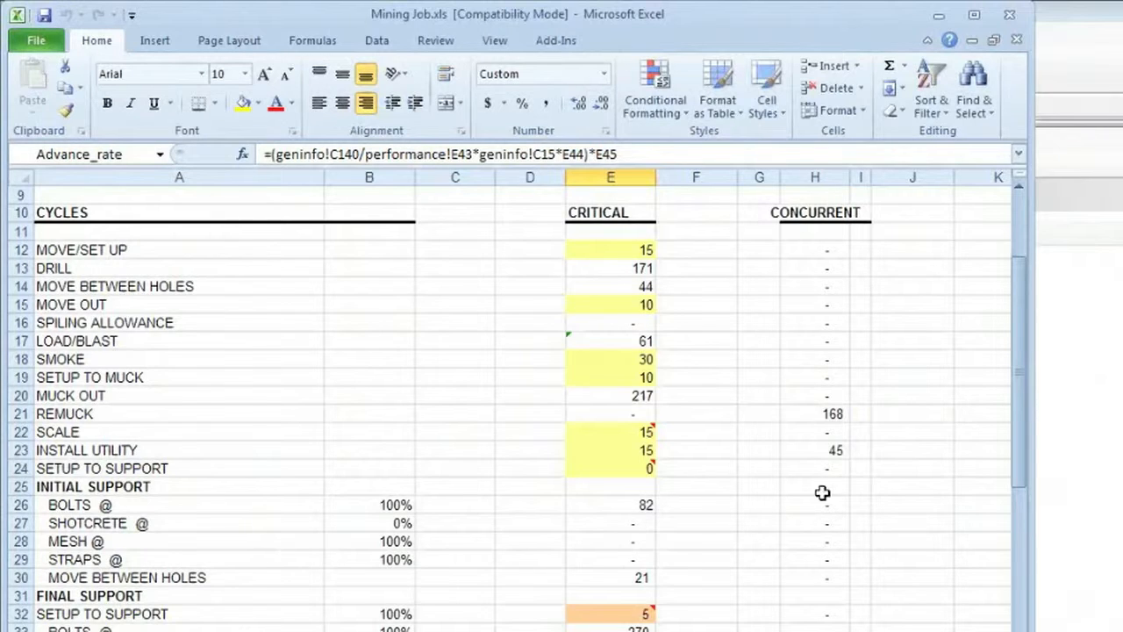
scroll("down", 3)
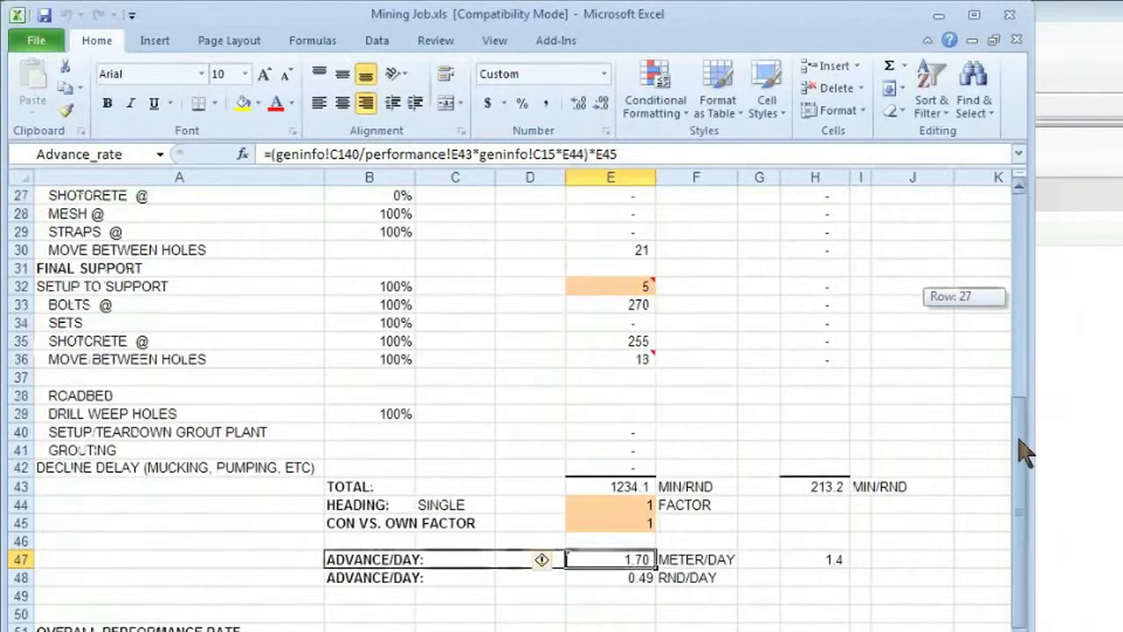
scroll("down", 3)
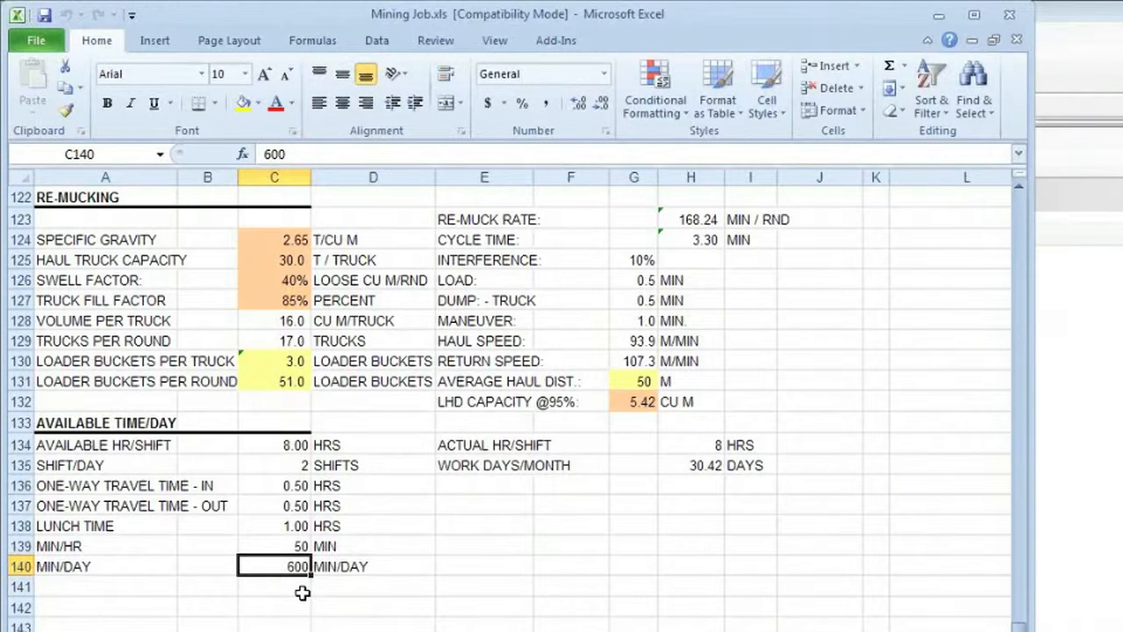
Enter 800 as MIN/DAY in geninfo!C140, raising Advance_rate to 2.27.
type("800")
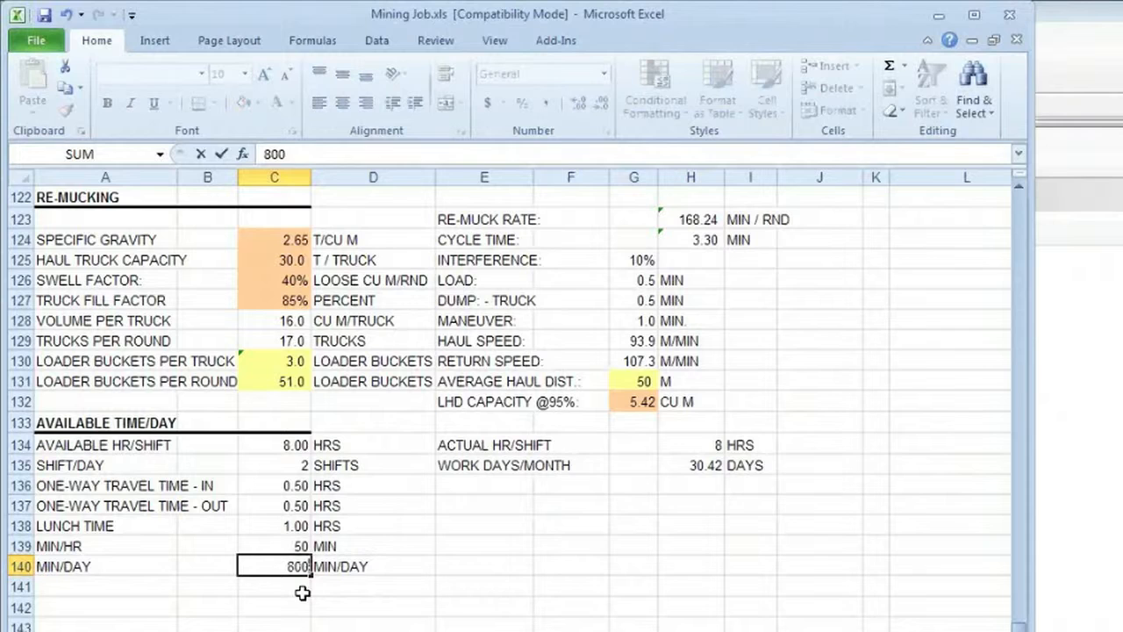
left_click(373, 566)
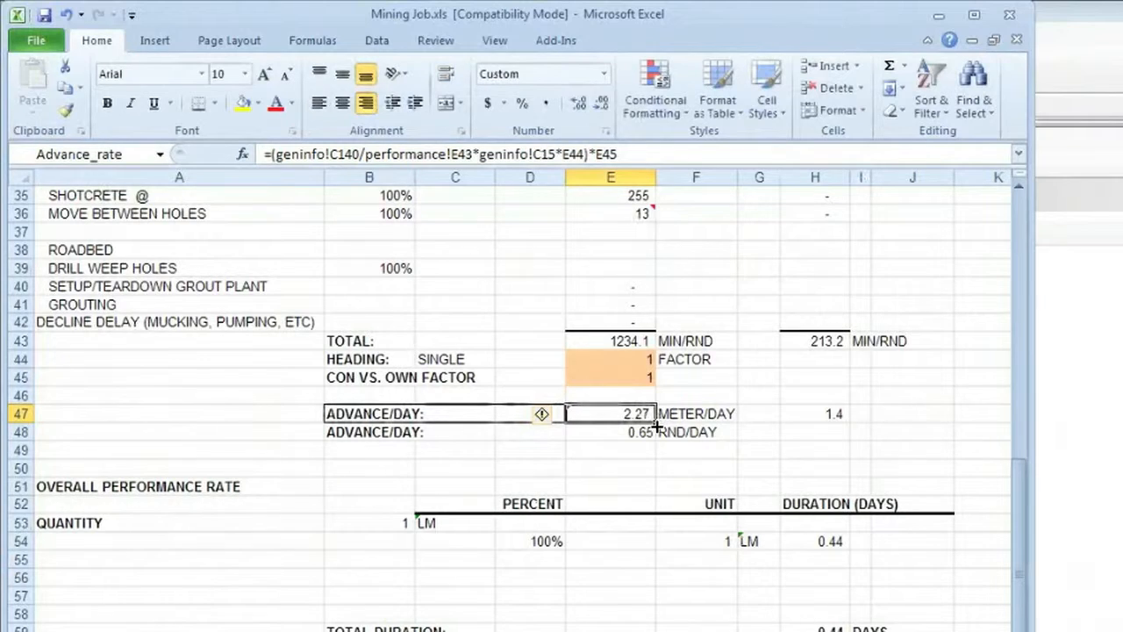
mouse_move(624, 440)
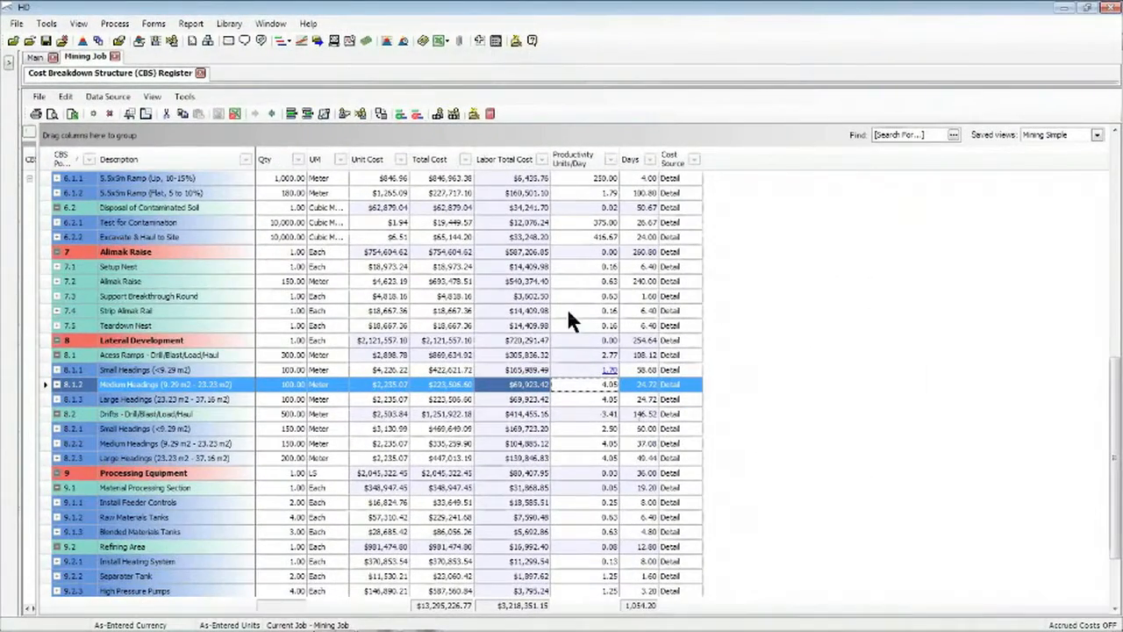
mouse_move(588, 459)
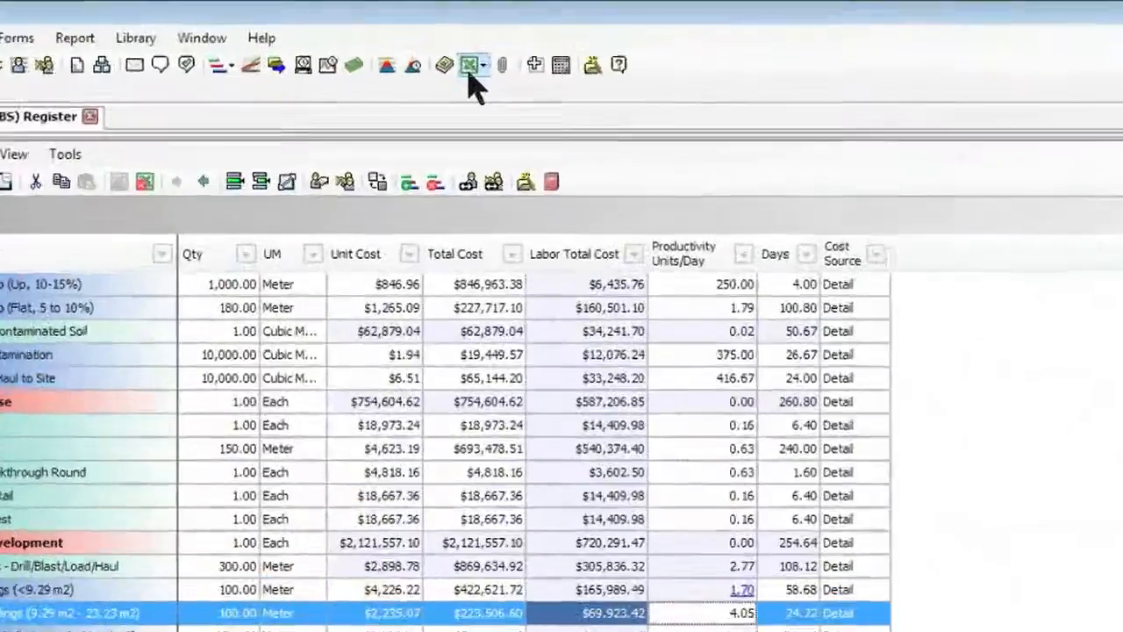
left_click(470, 65)
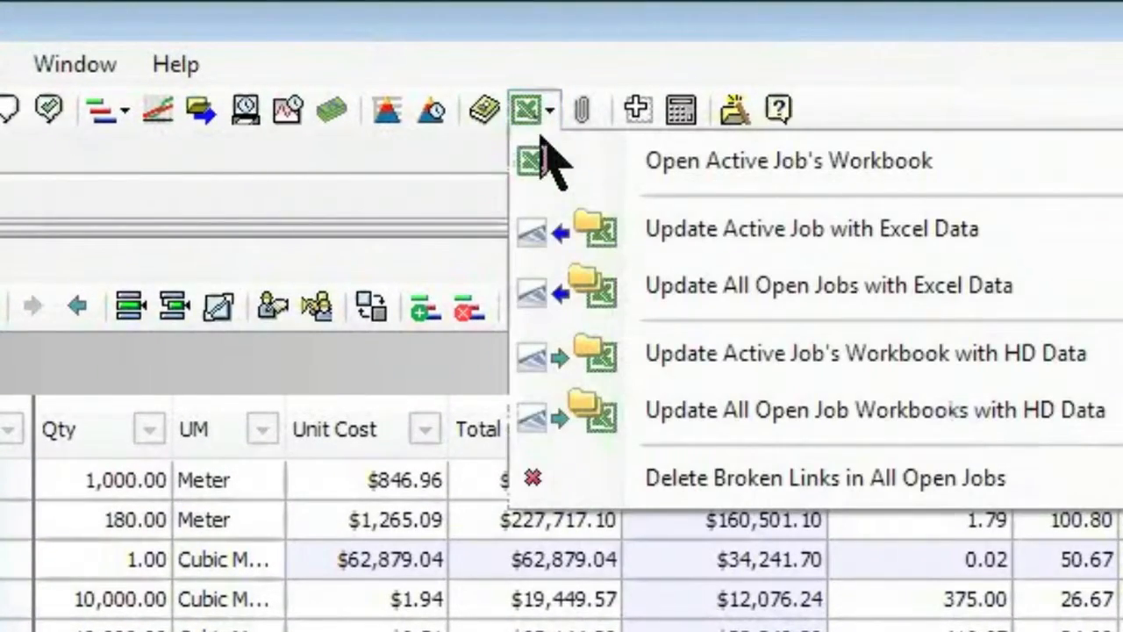
mouse_move(860, 241)
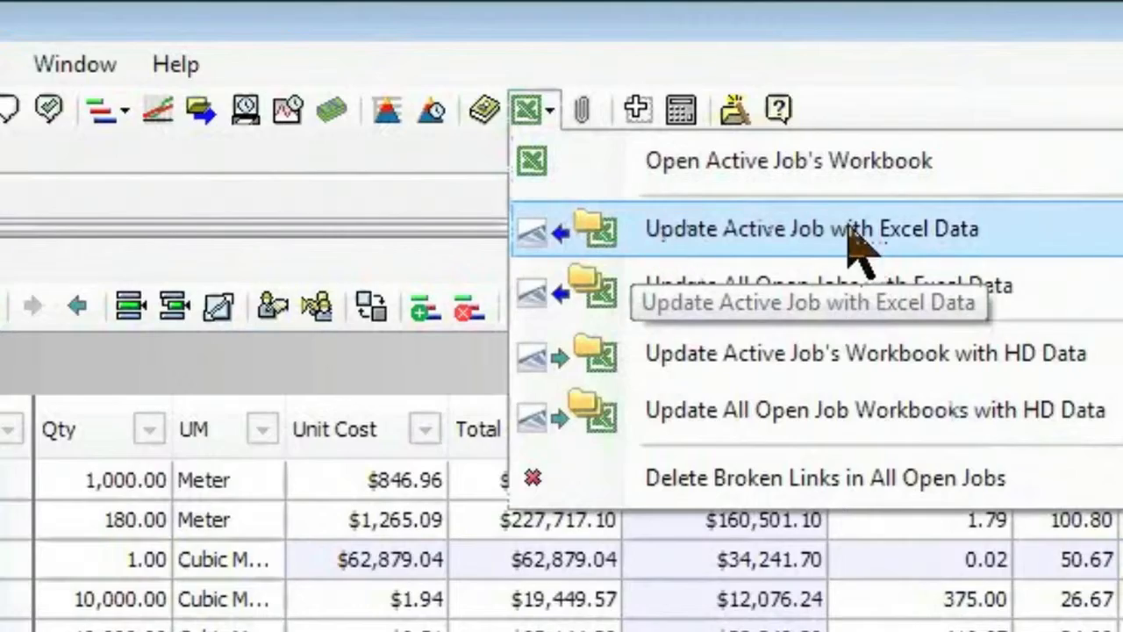
mouse_move(1018, 254)
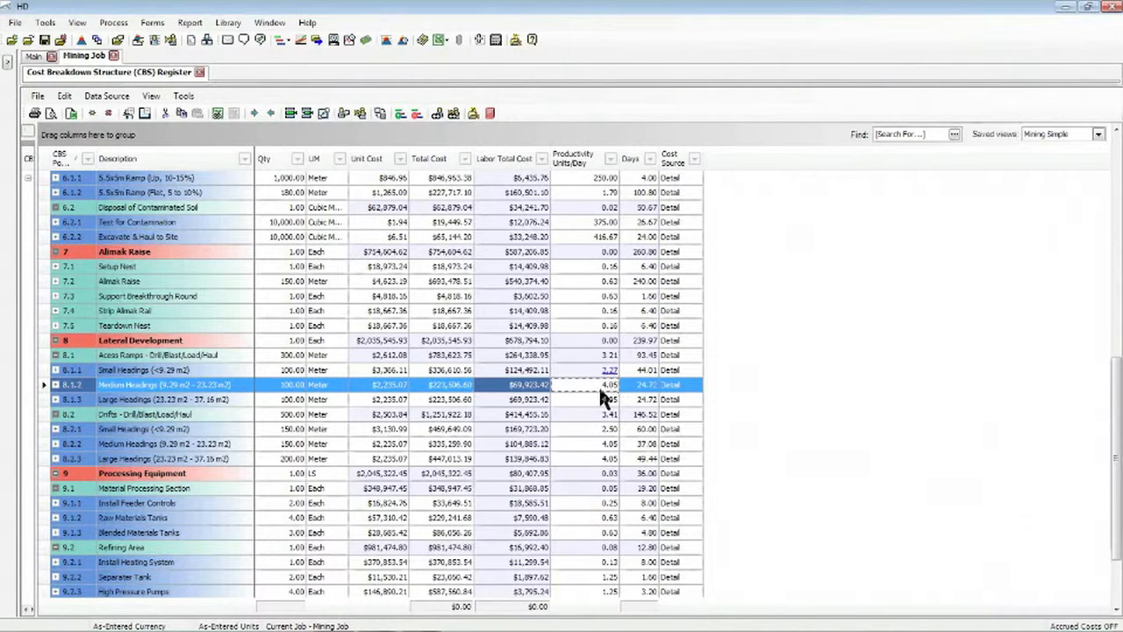
mouse_move(612, 387)
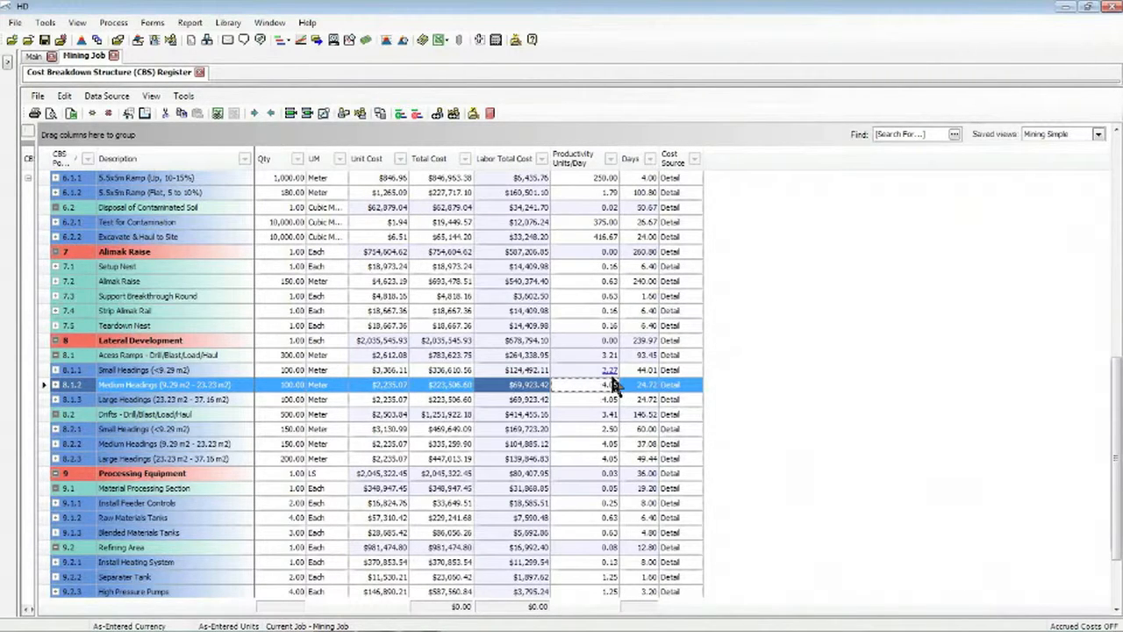
mouse_move(645, 470)
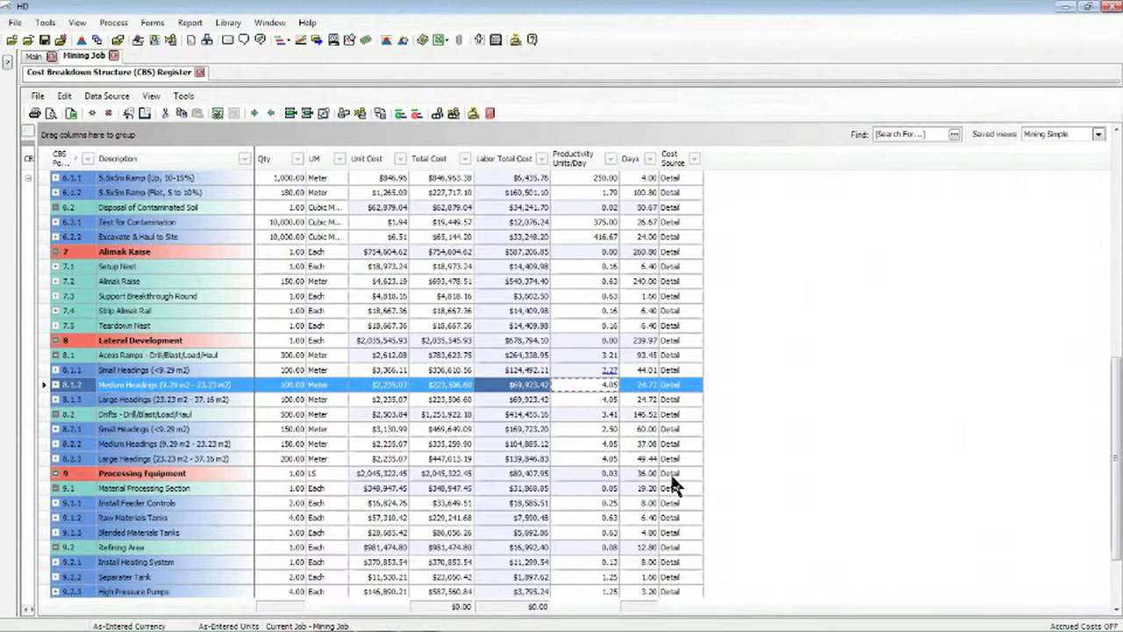
mouse_move(676, 478)
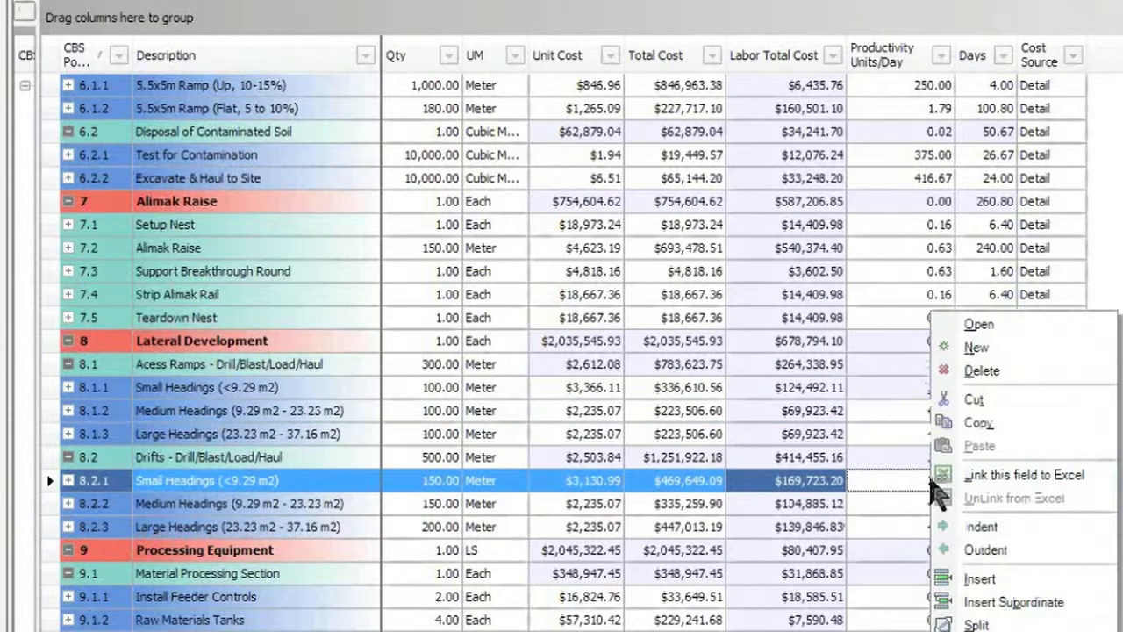
mouse_move(992, 483)
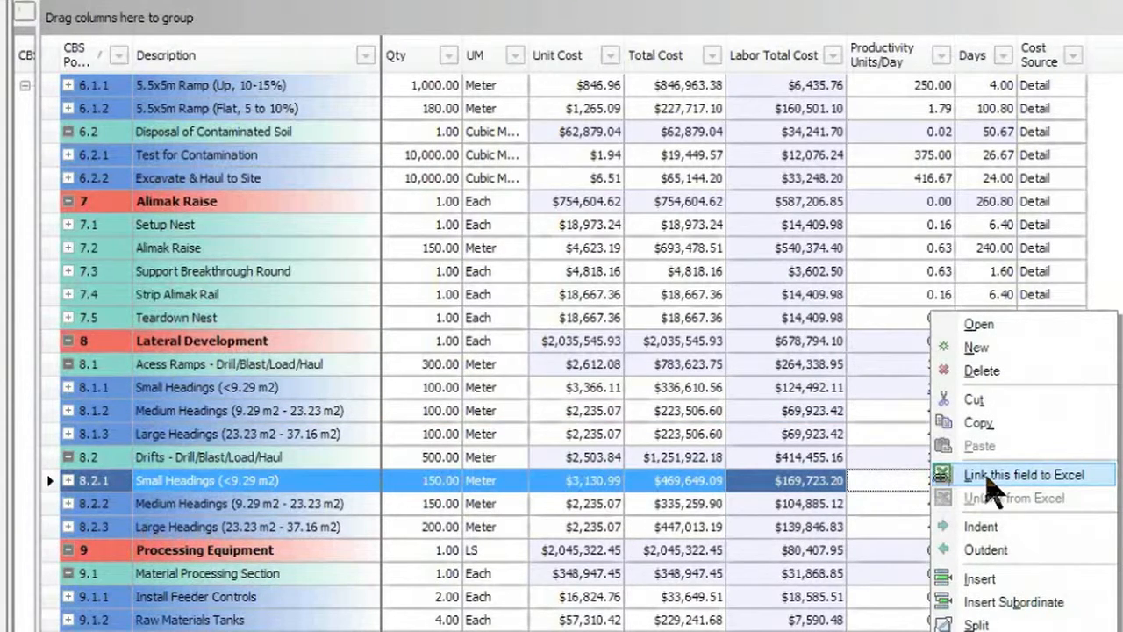
Link the 8.2.1 Small Headings productivity field to Excel.
left_click(1025, 474)
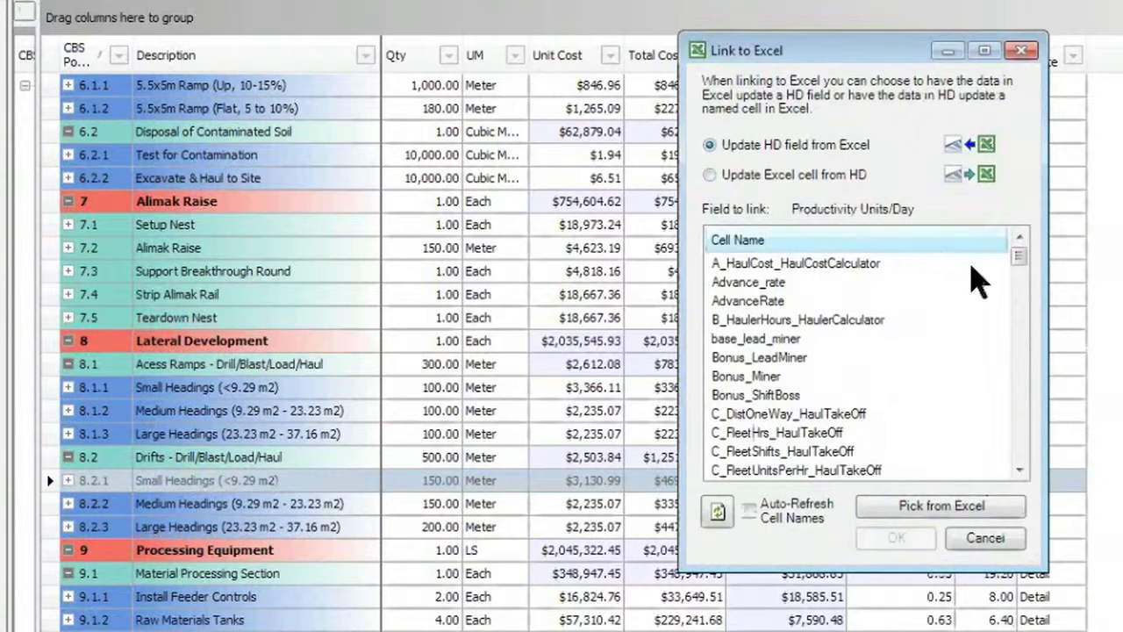
mouse_move(776, 282)
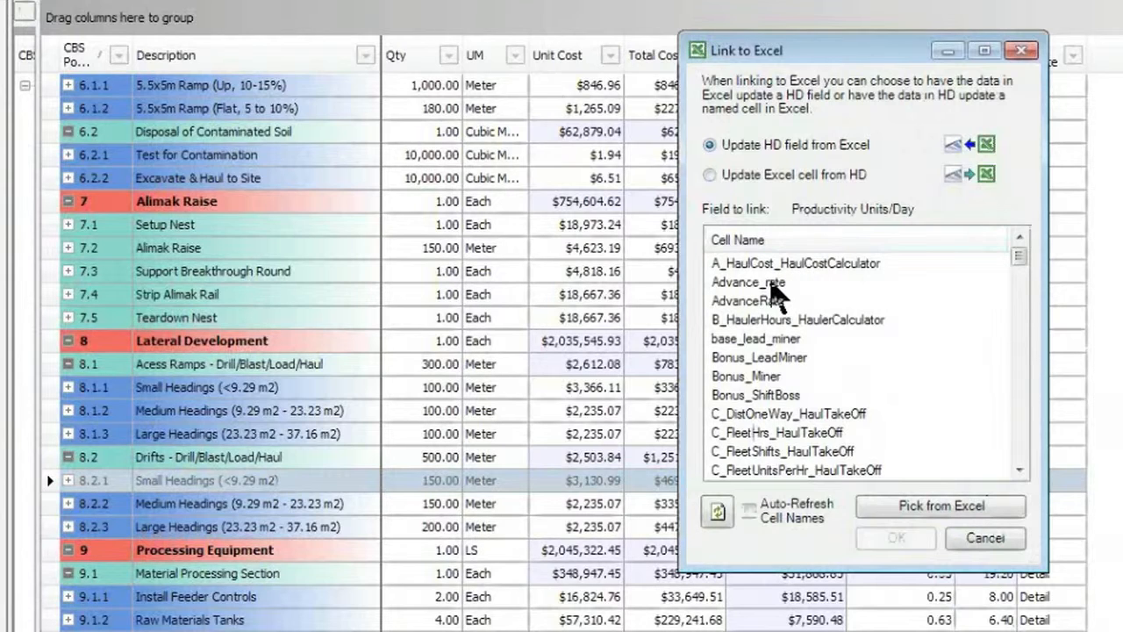
Select Advance_rate as the link cell and pick from the Mining Job workbook.
left_click(748, 282)
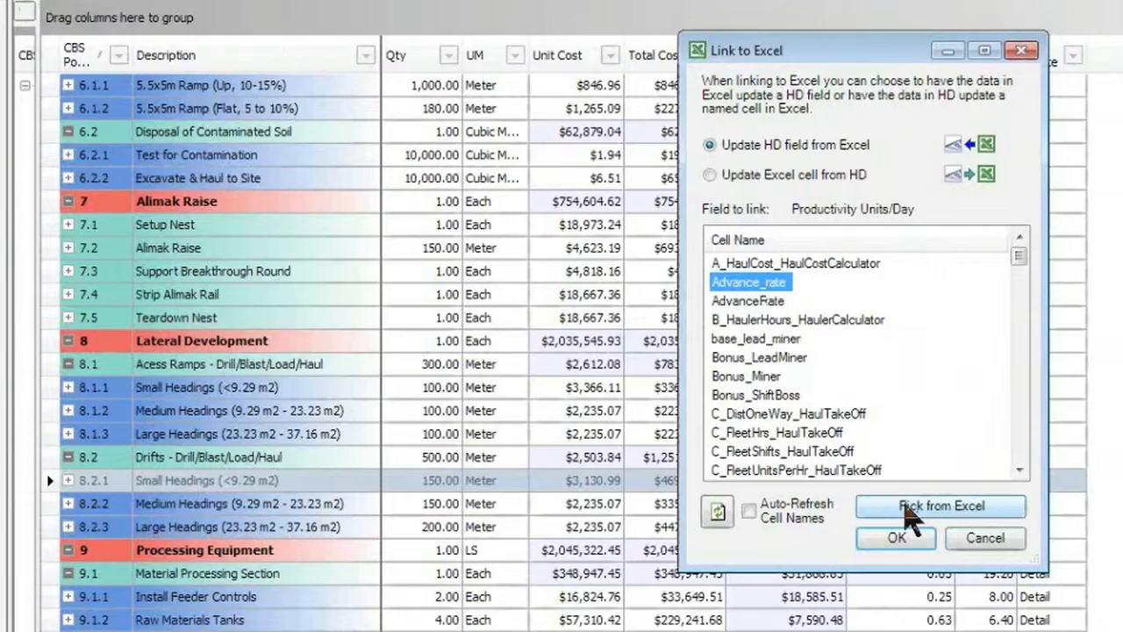
left_click(939, 506)
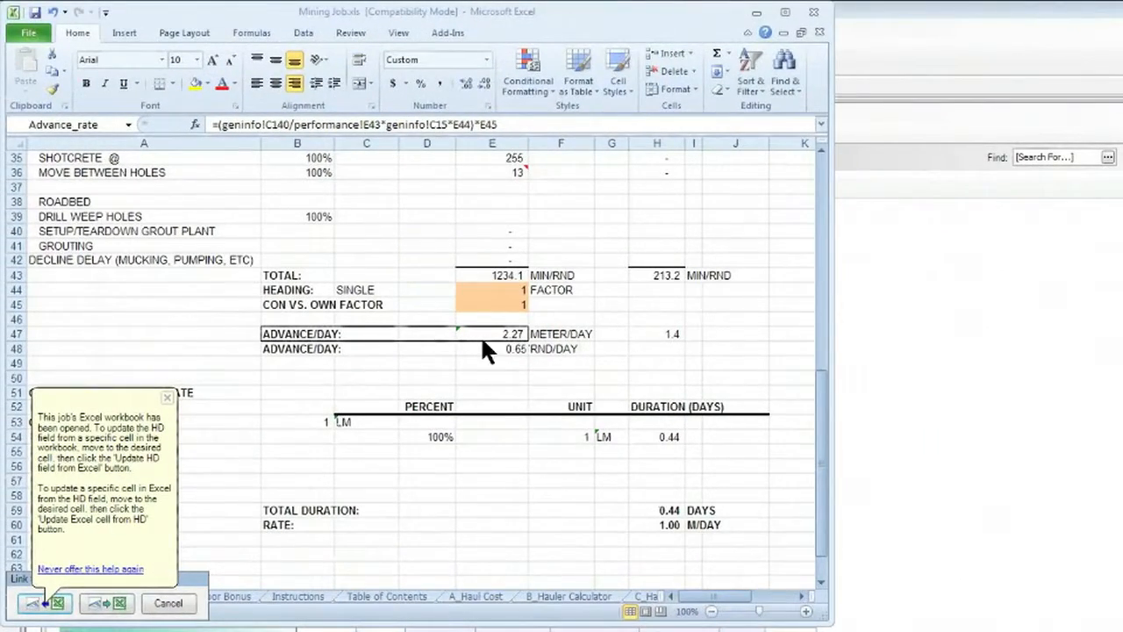
left_click(491, 333)
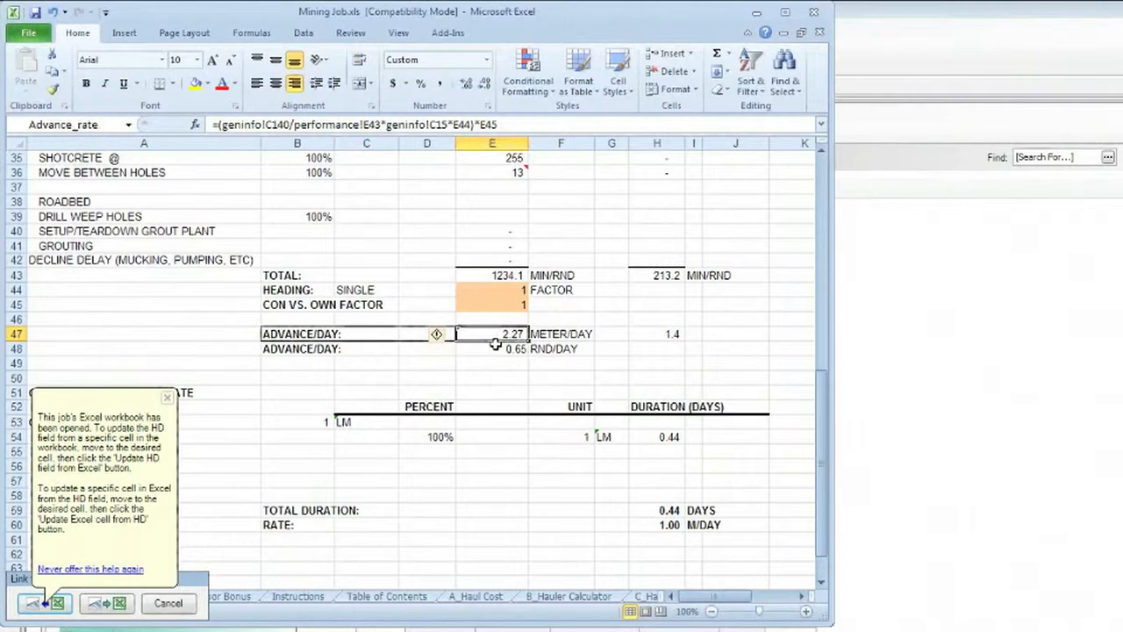
mouse_move(496, 336)
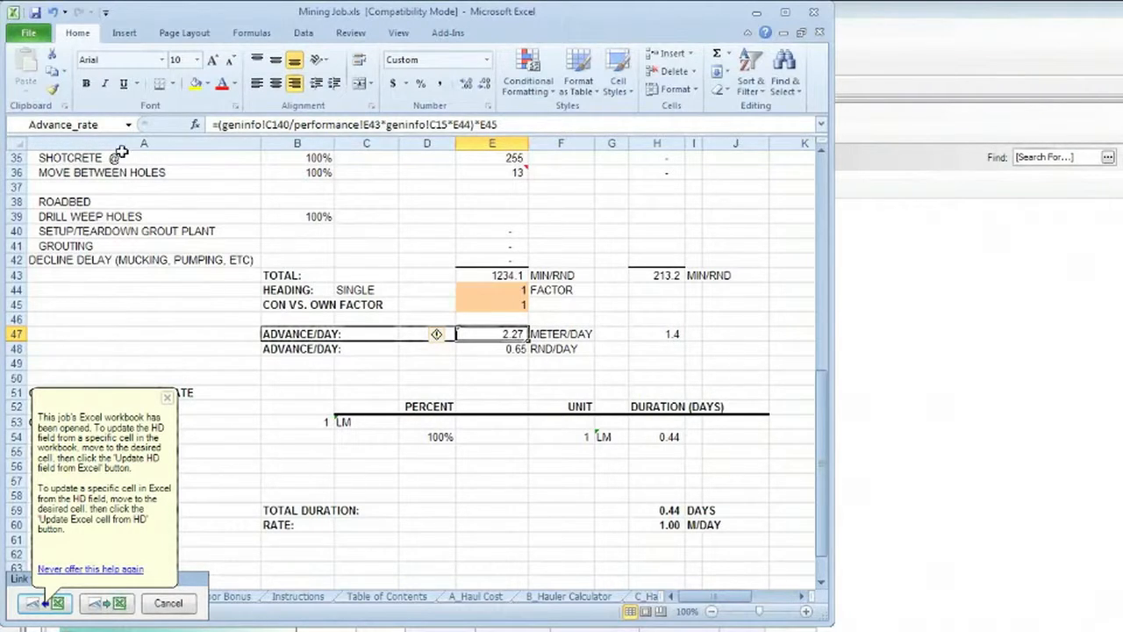
mouse_move(75, 124)
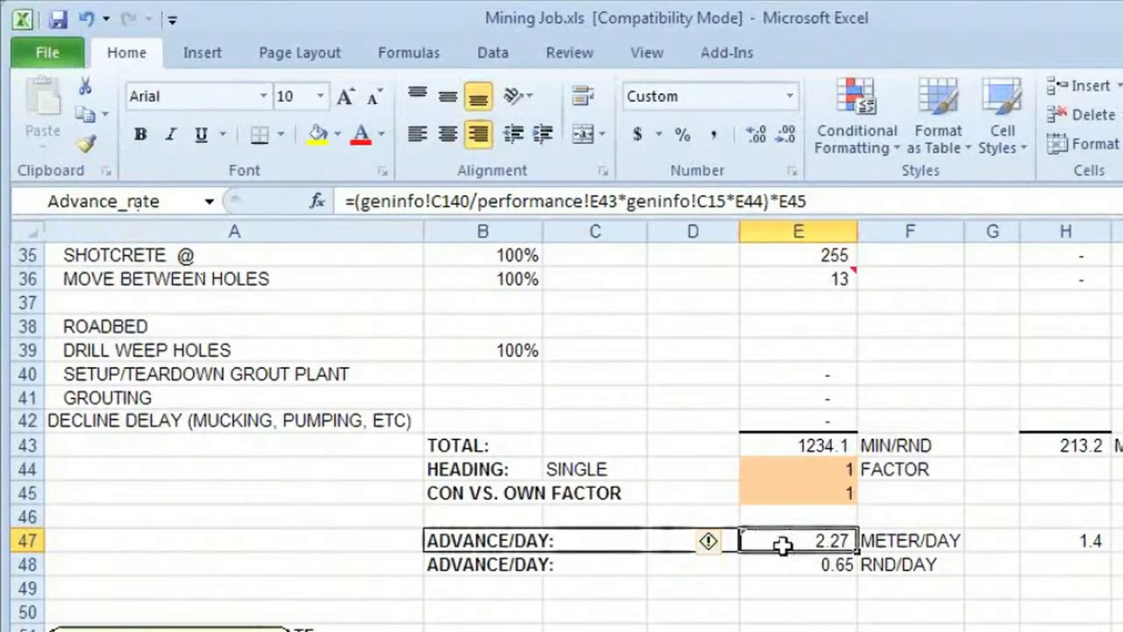
mouse_move(401, 602)
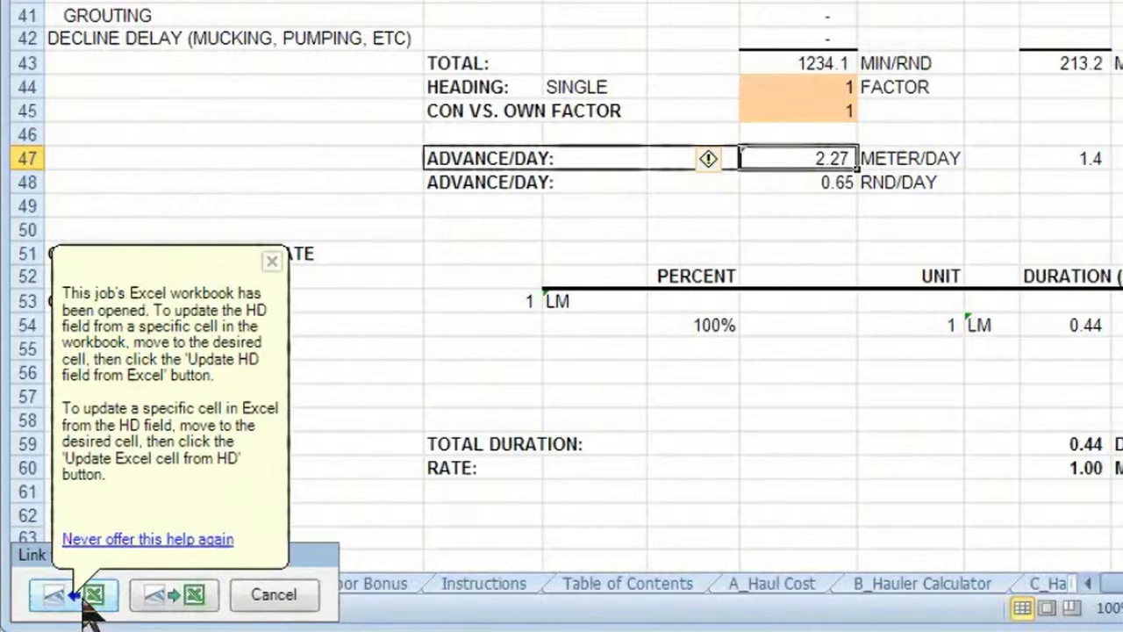
mouse_move(289, 333)
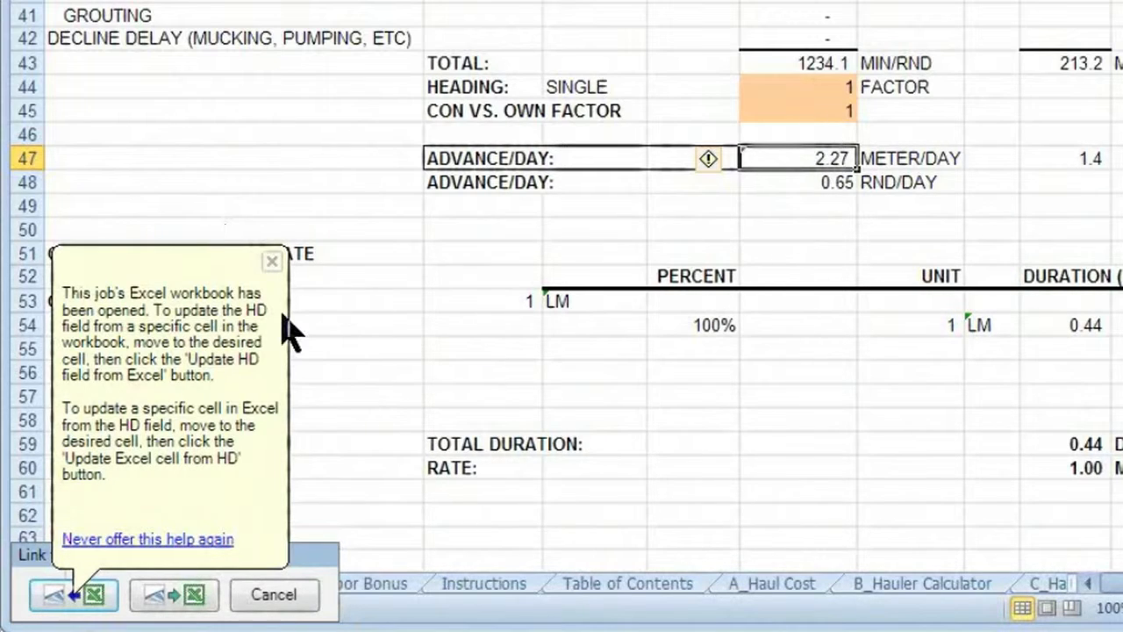
mouse_move(285, 360)
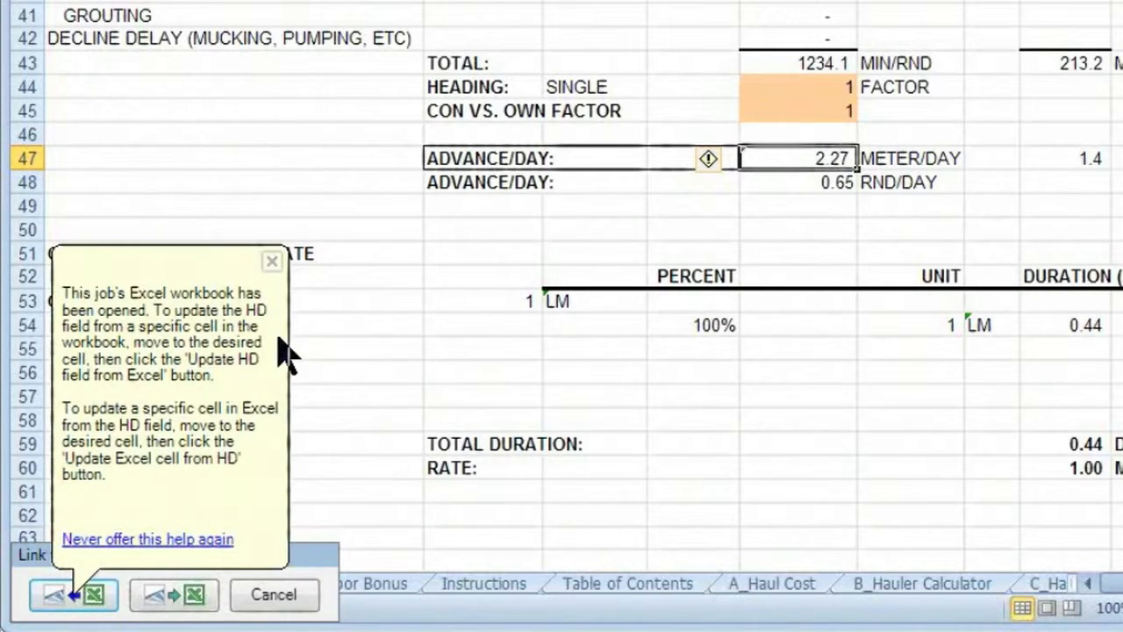
mouse_move(241, 500)
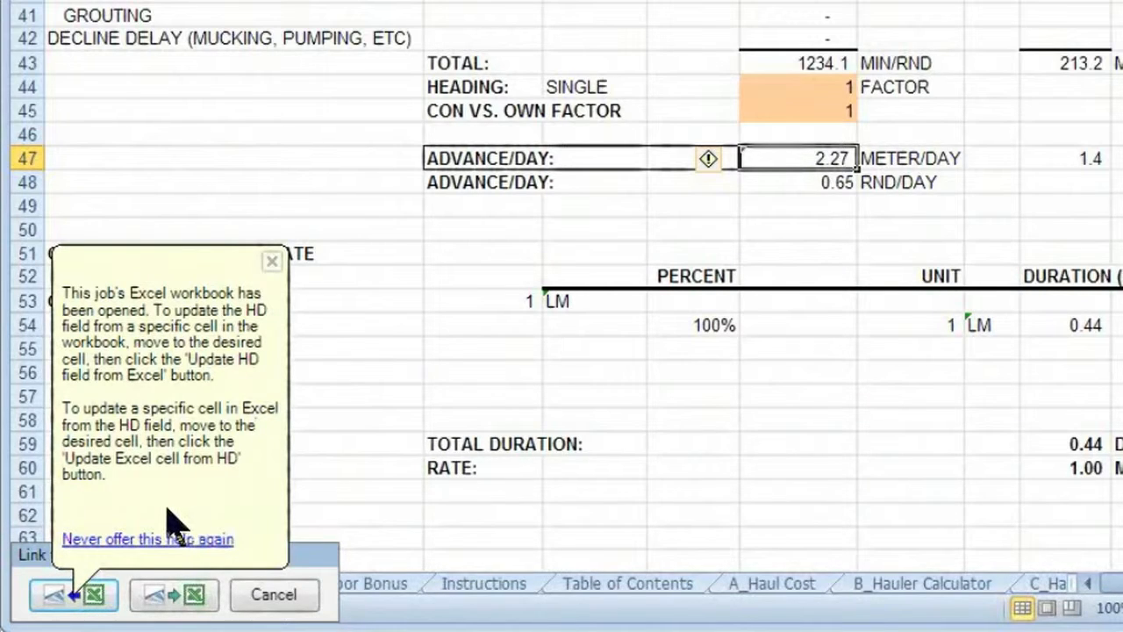
mouse_move(140, 548)
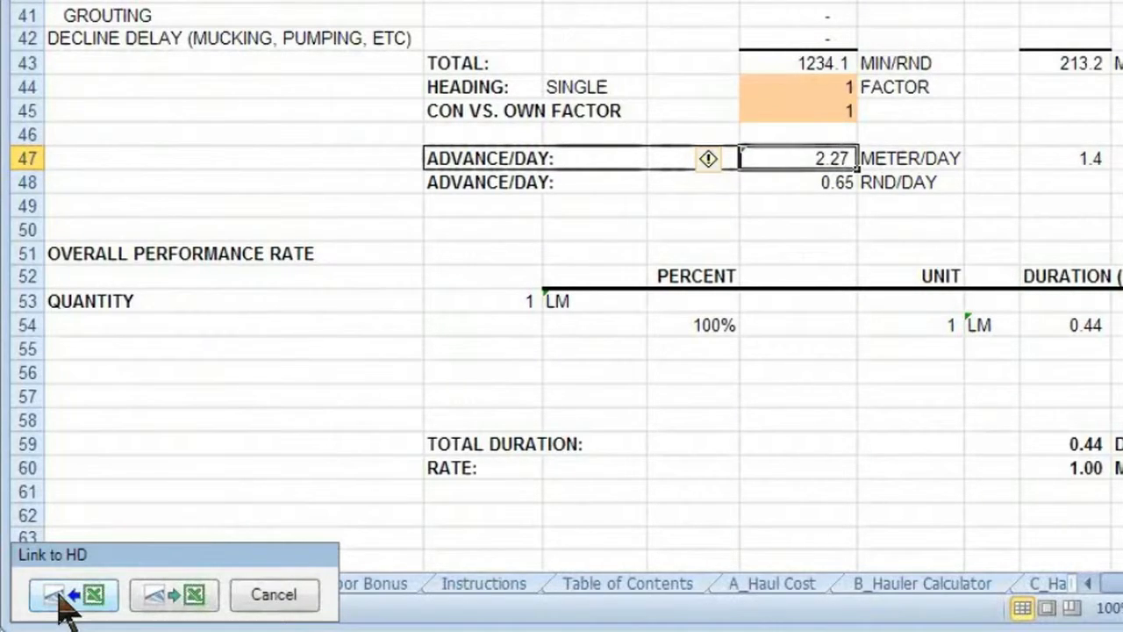
mouse_move(101, 623)
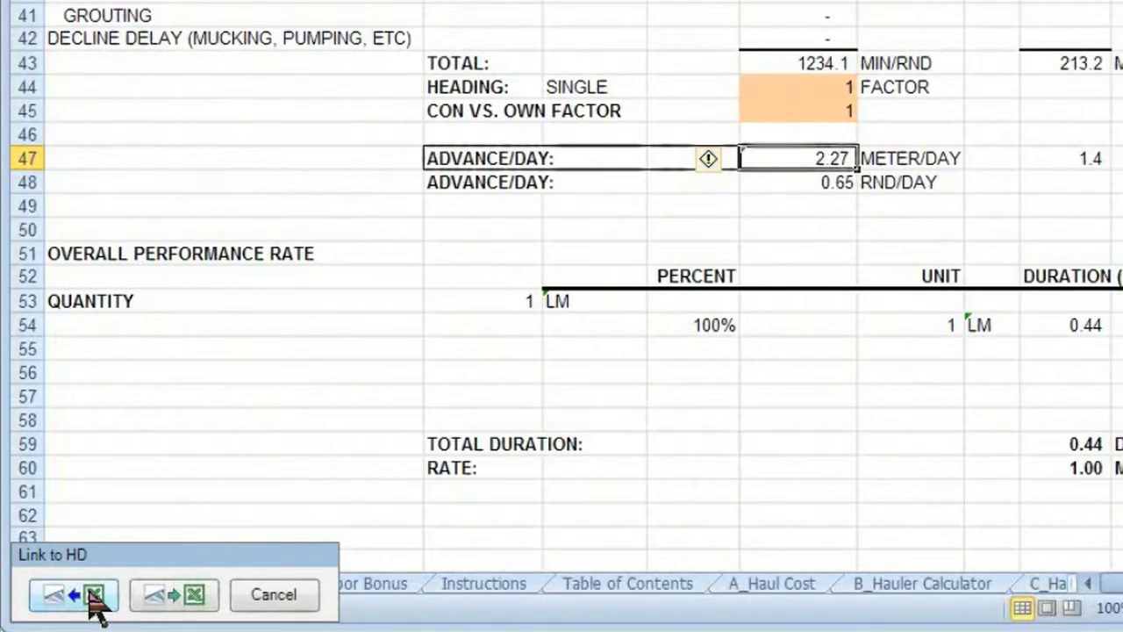
Update the HD Small Headings productivity field from Excel's 2.27 advance rate.
left_click(94, 594)
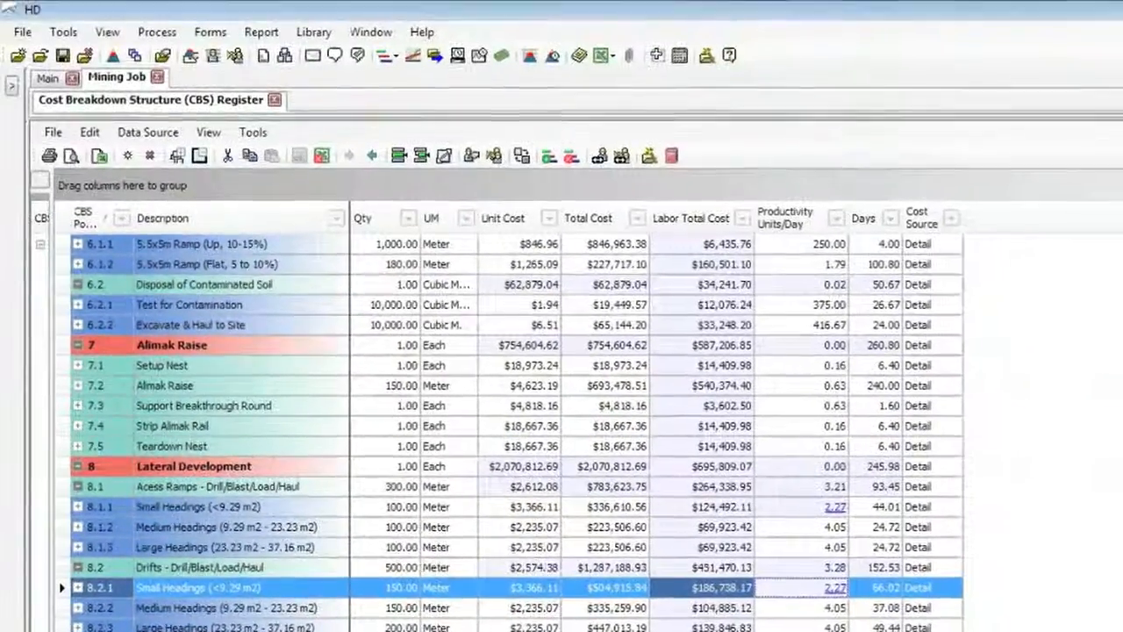